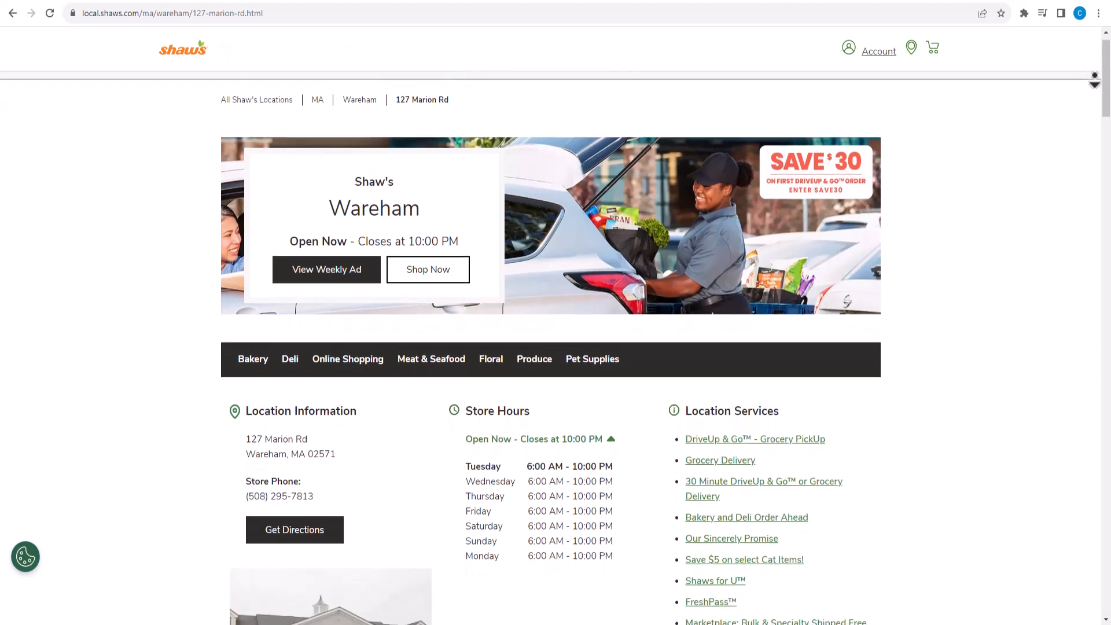
{"action": "scroll", "scroll_direction": "down", "scroll_amount": 3}
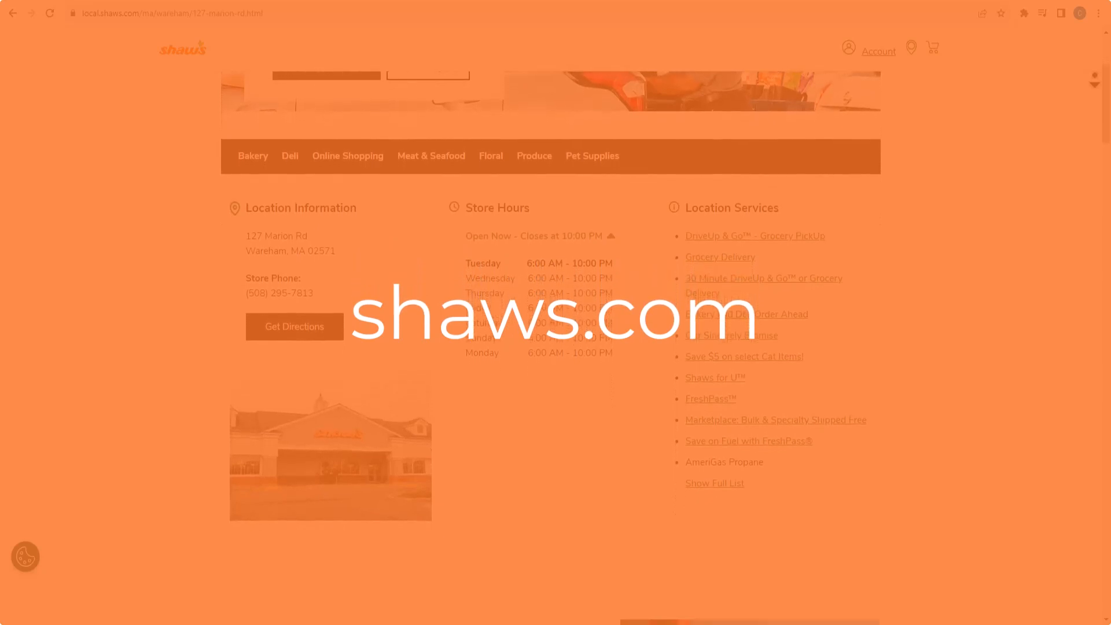
{"action": "scroll", "scroll_direction": "down", "scroll_amount": 3}
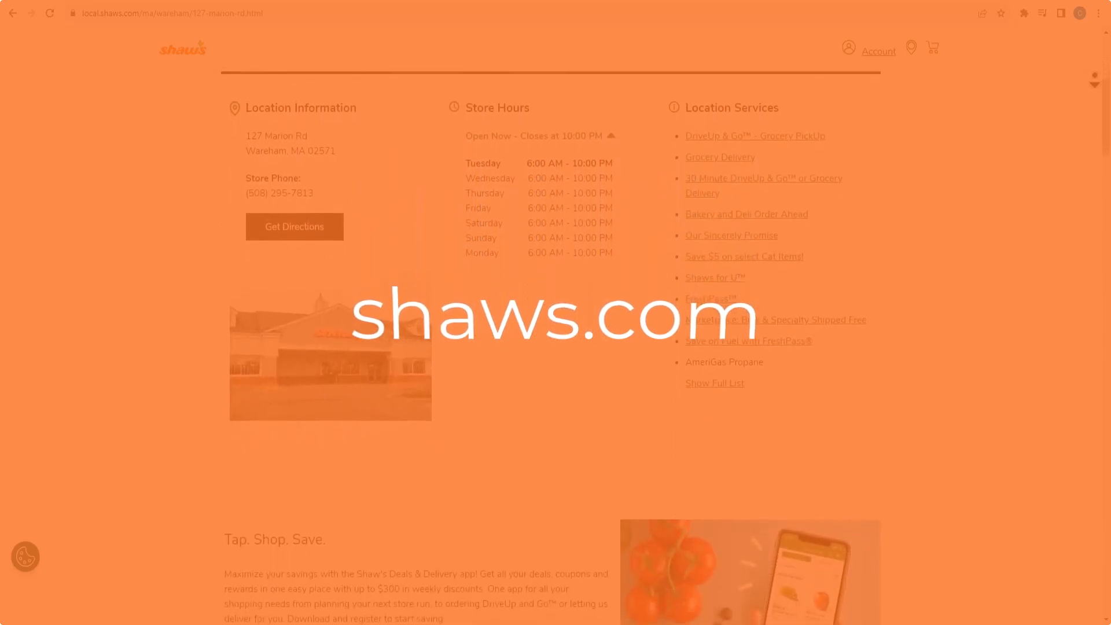
{"action": "scroll", "scroll_direction": "down", "scroll_amount": 3}
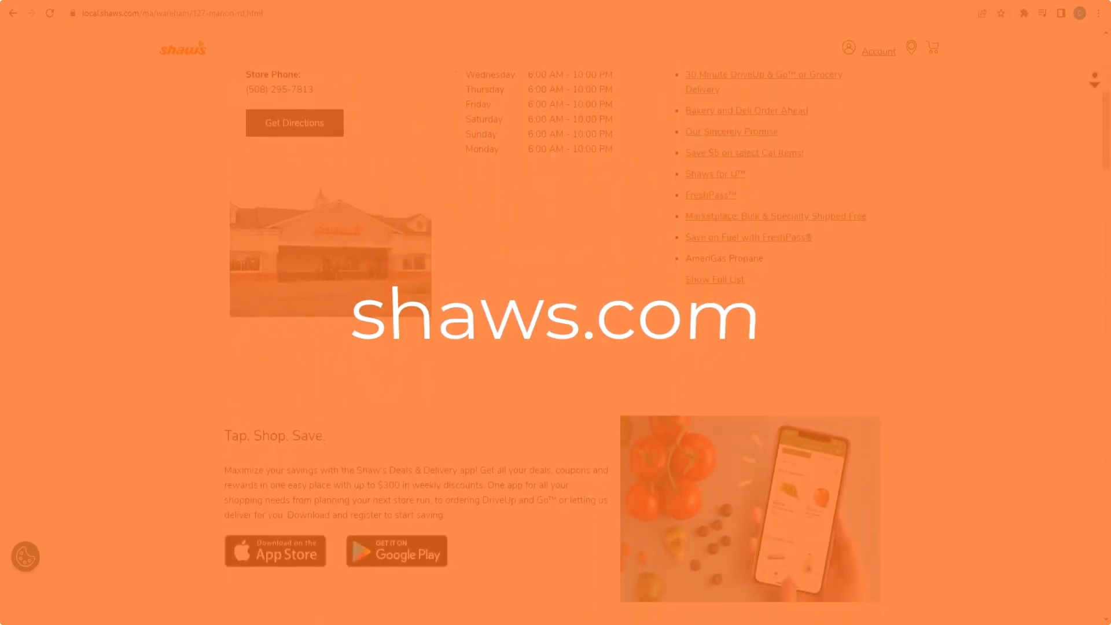
{"action": "scroll", "scroll_direction": "down", "scroll_amount": 3}
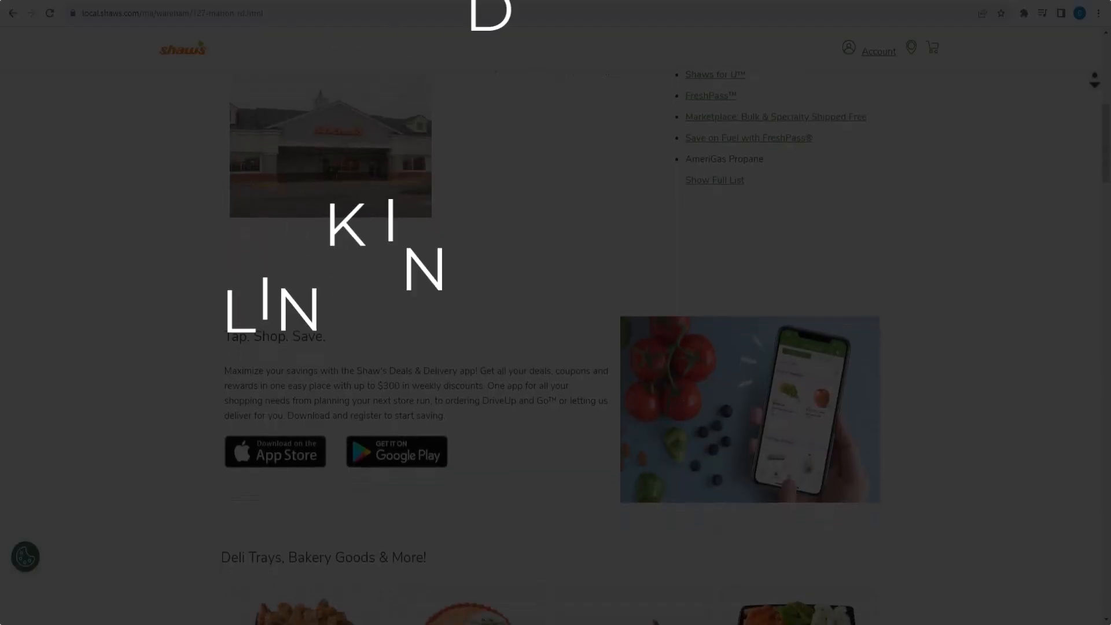
{"action": "scroll", "scroll_direction": "down", "scroll_amount": 3}
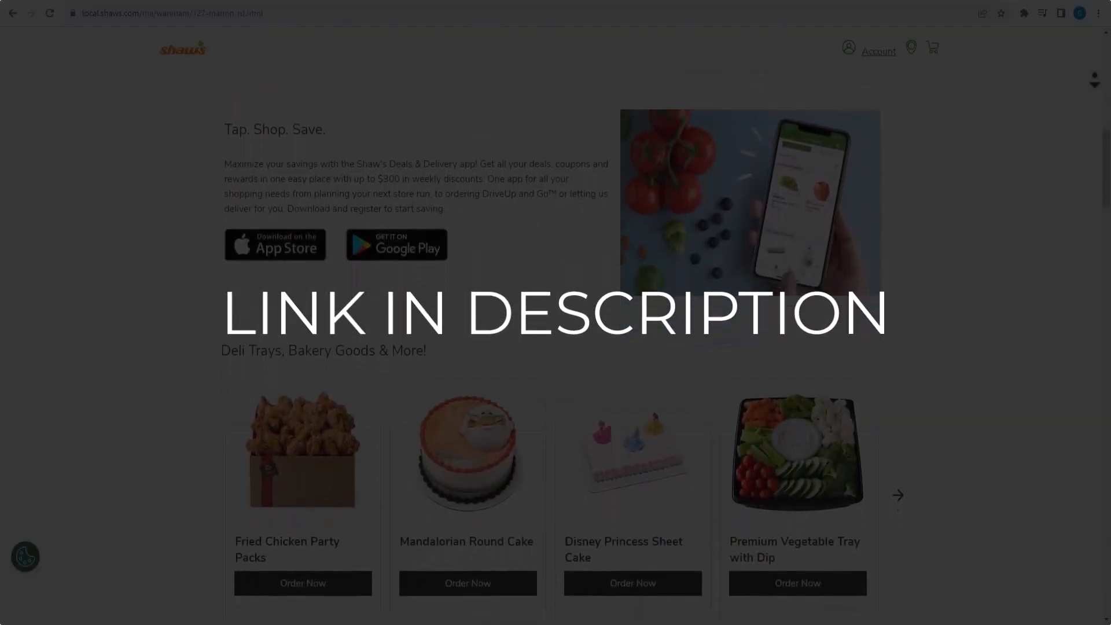
{"action": "scroll", "scroll_direction": "down", "scroll_amount": 3}
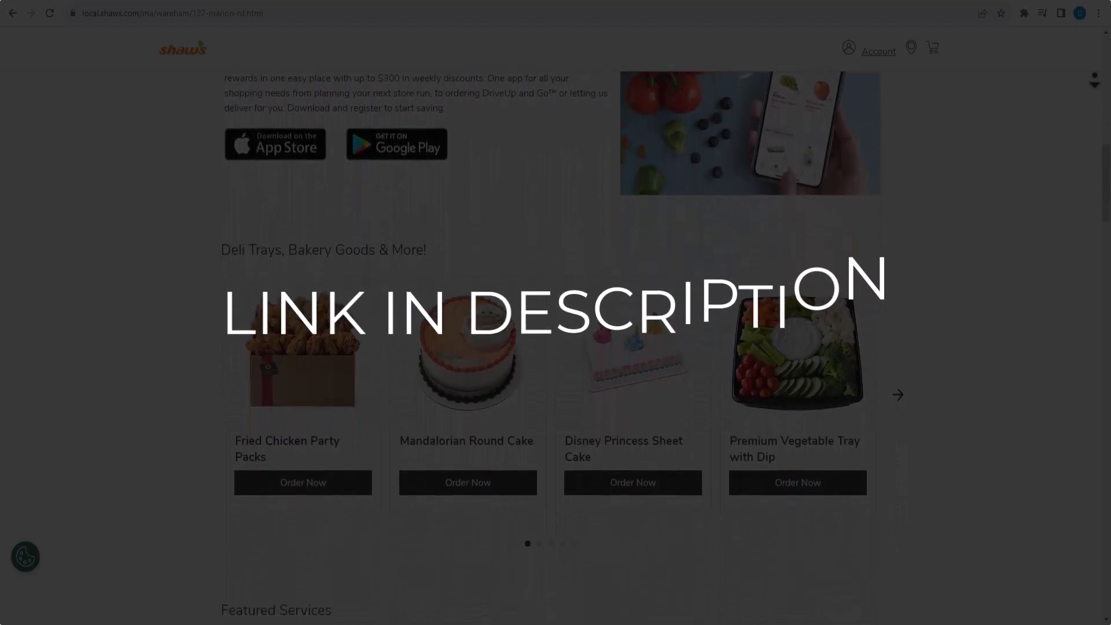
{"action": "scroll", "scroll_direction": "down", "scroll_amount": 3}
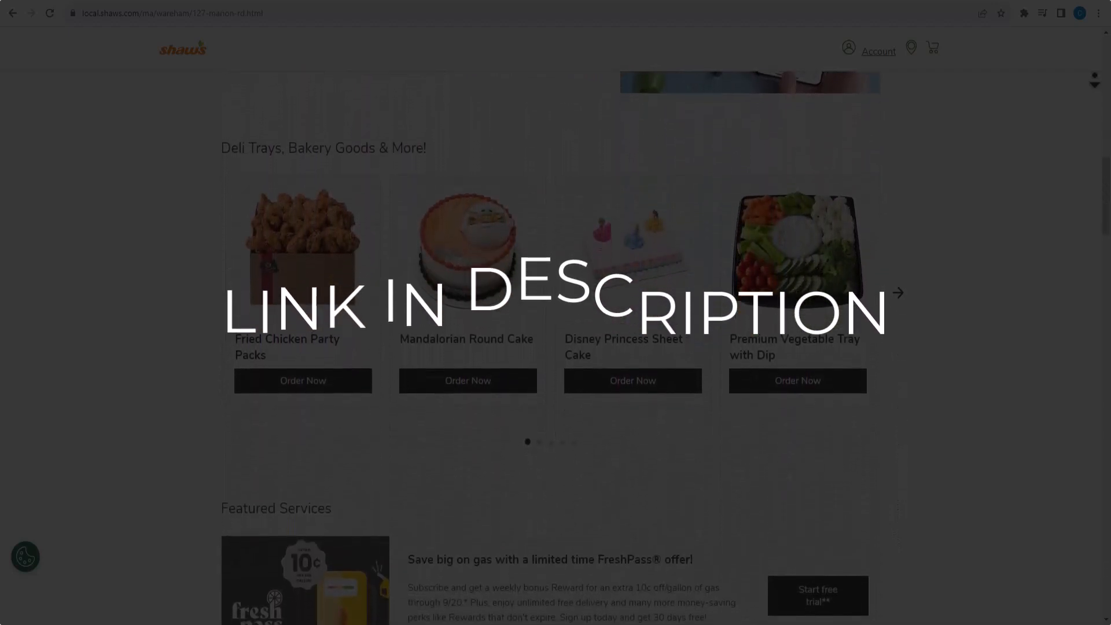
{"action": "scroll", "scroll_direction": "down", "scroll_amount": 3}
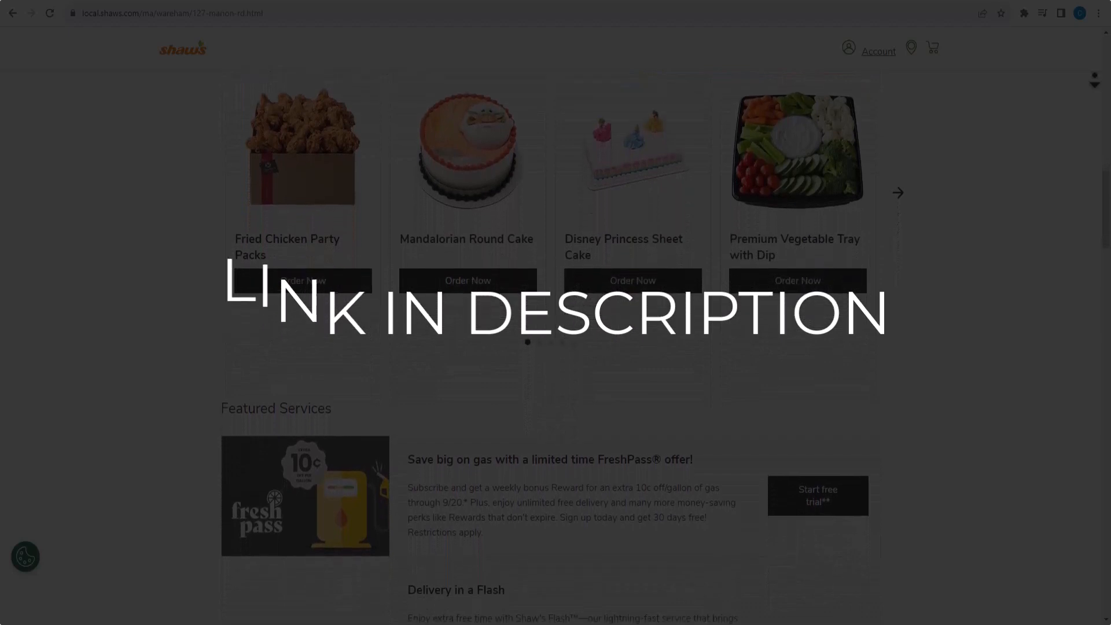
{"action": "scroll", "scroll_direction": "down", "scroll_amount": 3}
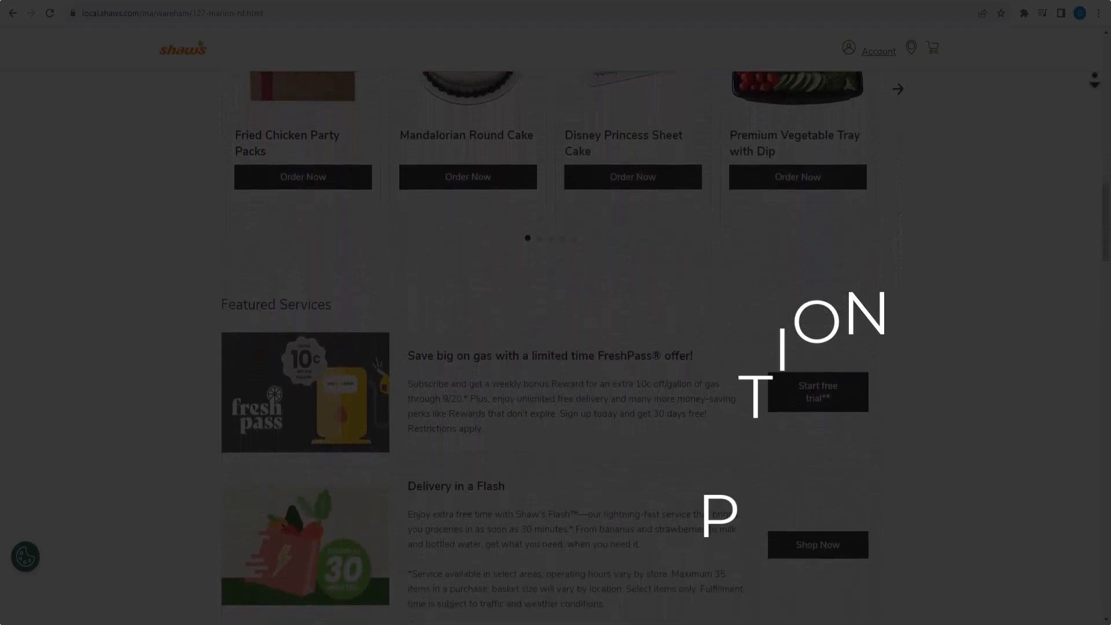